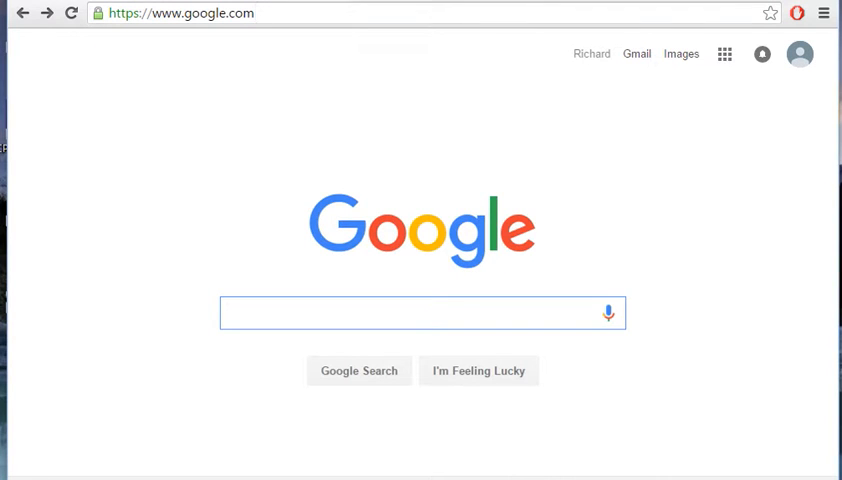
Go to lwjgl.org in the browser and navigate to the site's Download page.
click(180, 12)
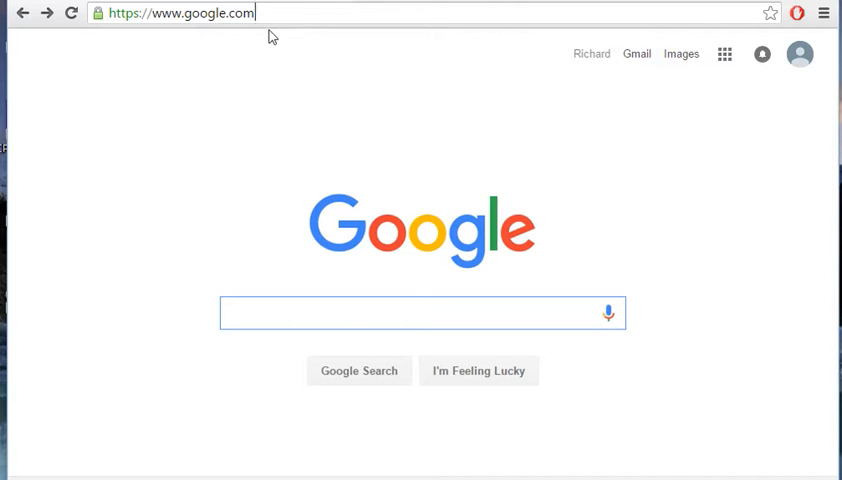
double_click(246, 14)
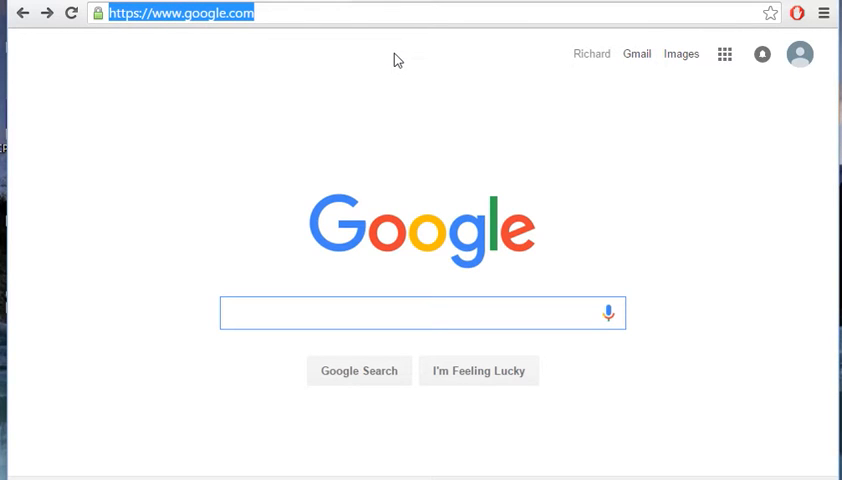
text(lwjgl.org)
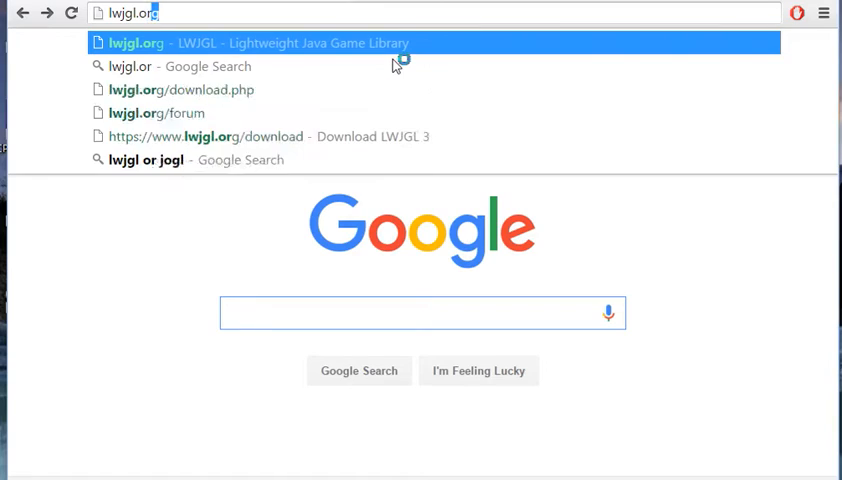
click(250, 44)
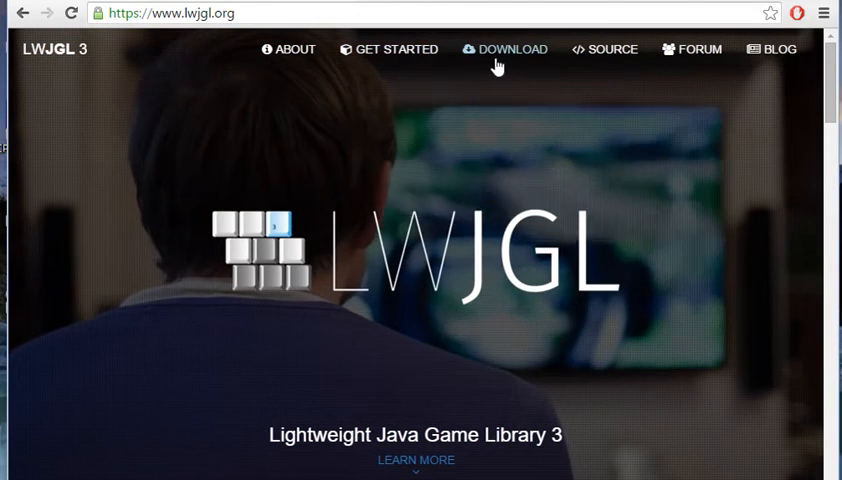
click(504, 48)
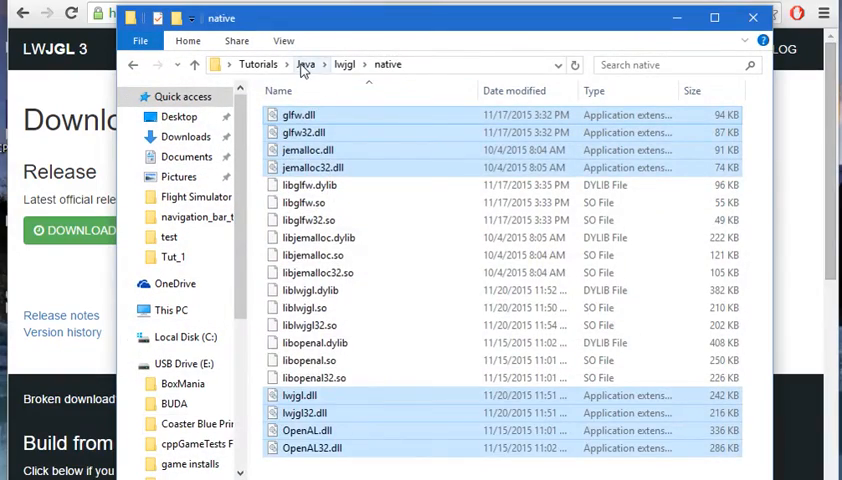
Go up from the native folder to the Java tutorials folder via the breadcrumb.
click(308, 64)
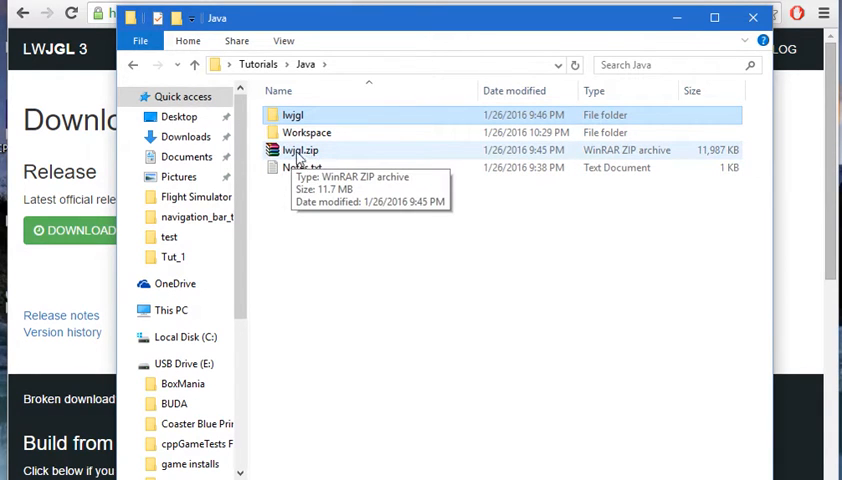
mouse_move(324, 152)
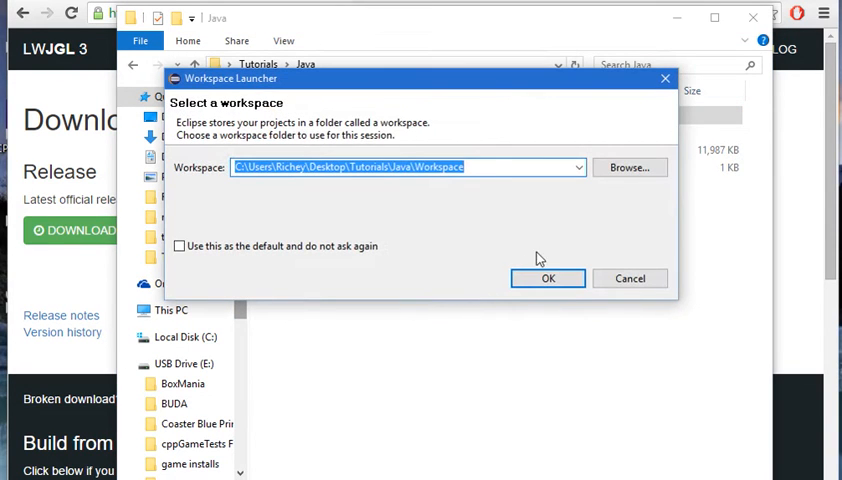
Launch Eclipse keeping the Tutorials\Java\Workspace folder as its workspace.
click(548, 278)
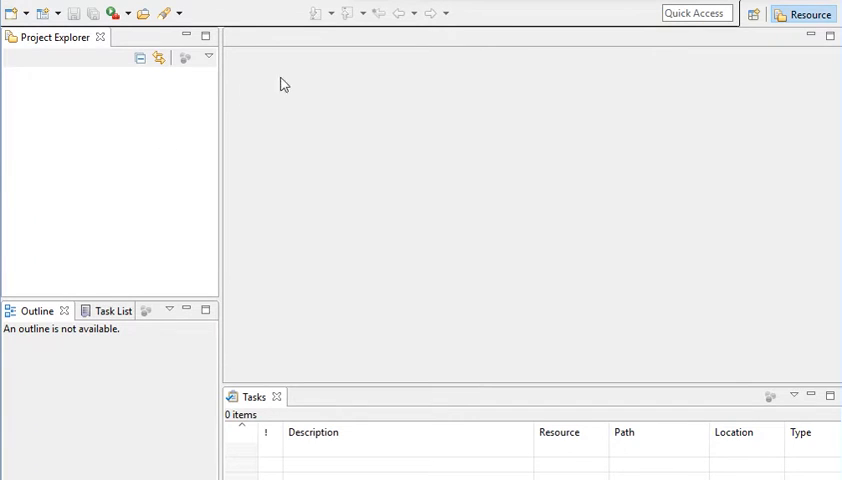
mouse_move(52, 64)
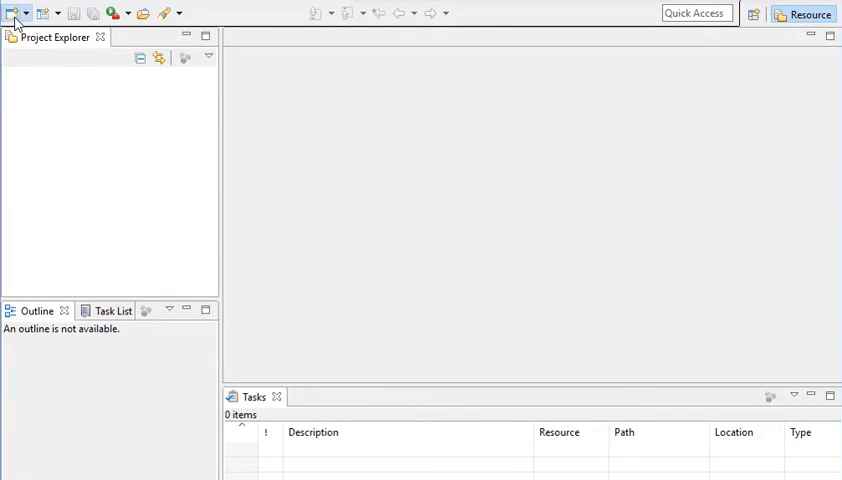
Create a Java project named LWJGL-T and accept switching to the Java perspective.
click(12, 12)
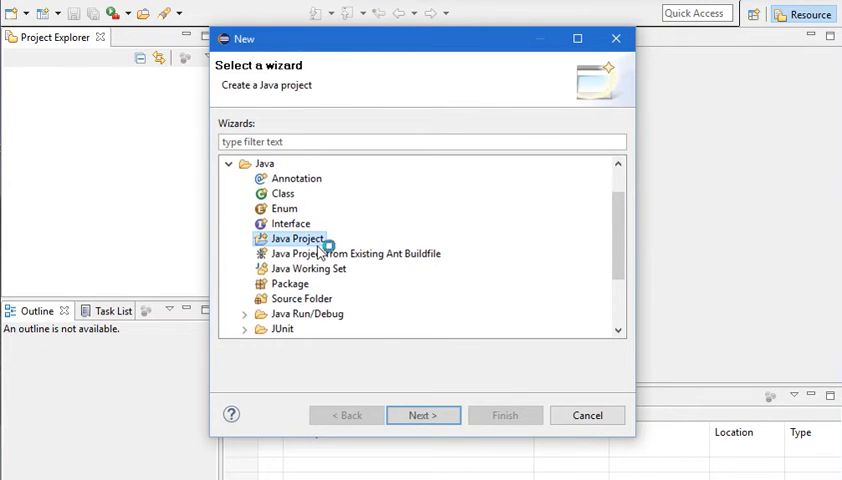
click(420, 416)
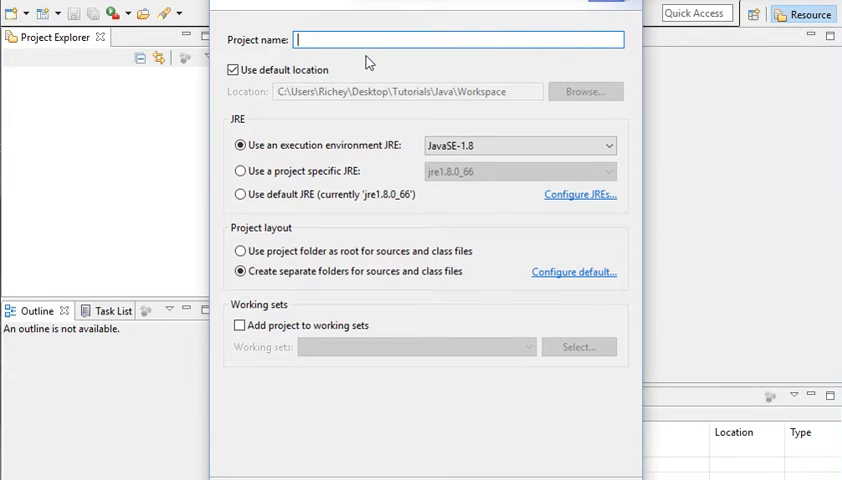
text(LWJGL-T)
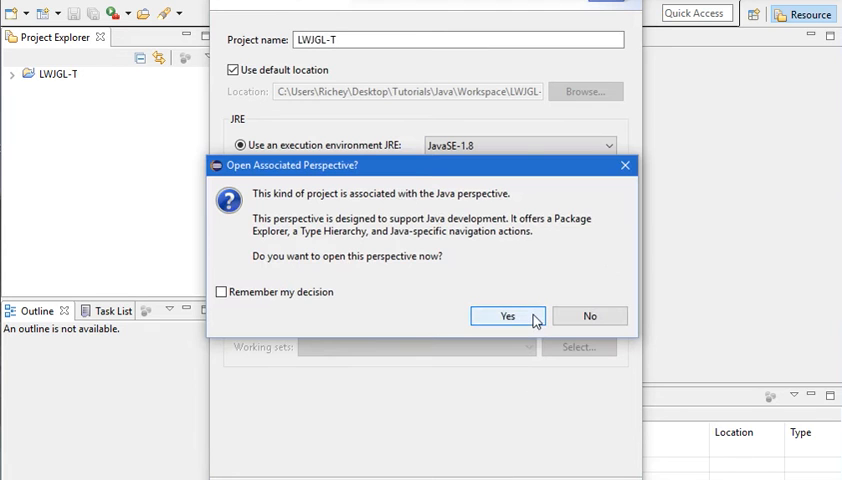
click(508, 316)
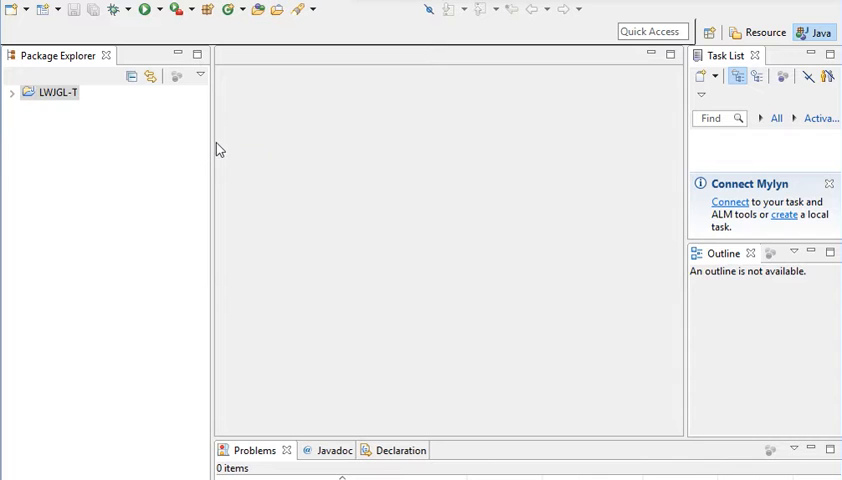
Inside Workspace\LWJGL-T create a lib folder with a natives subfolder.
drag(212, 148, 192, 148)
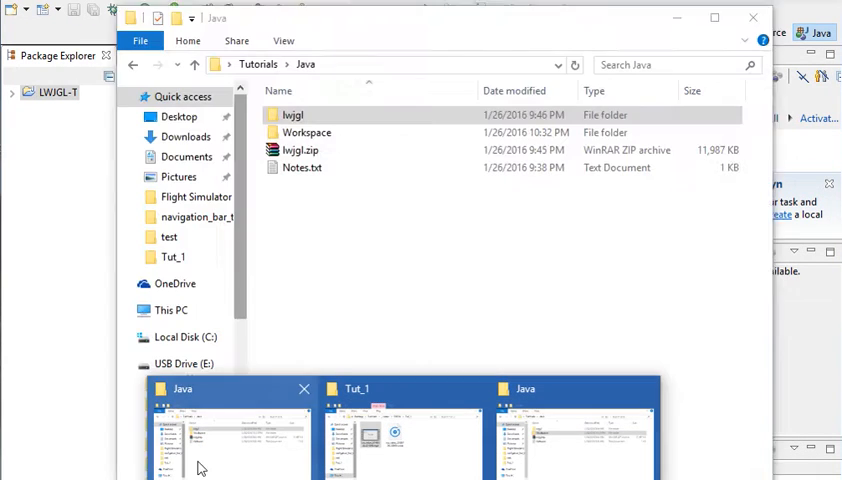
double_click(306, 132)
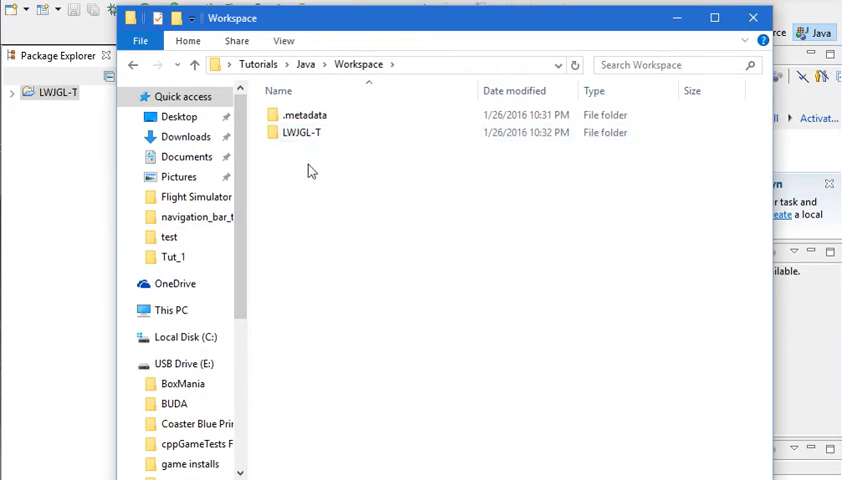
double_click(302, 132)
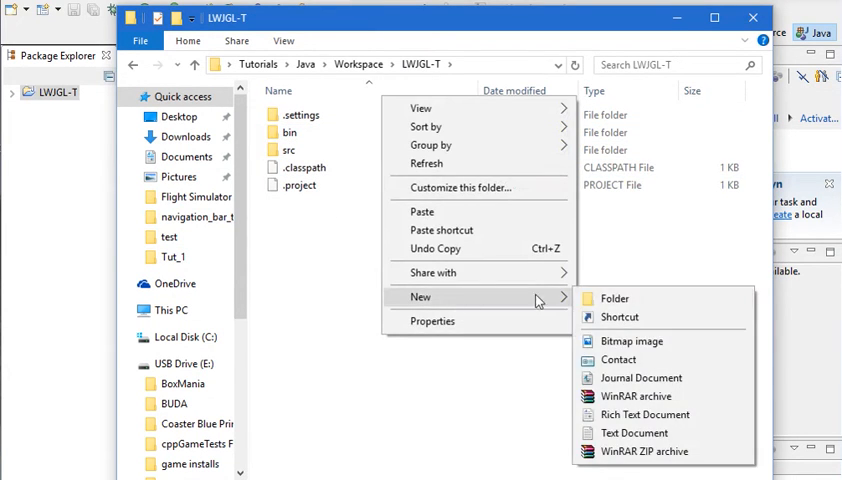
click(616, 298)
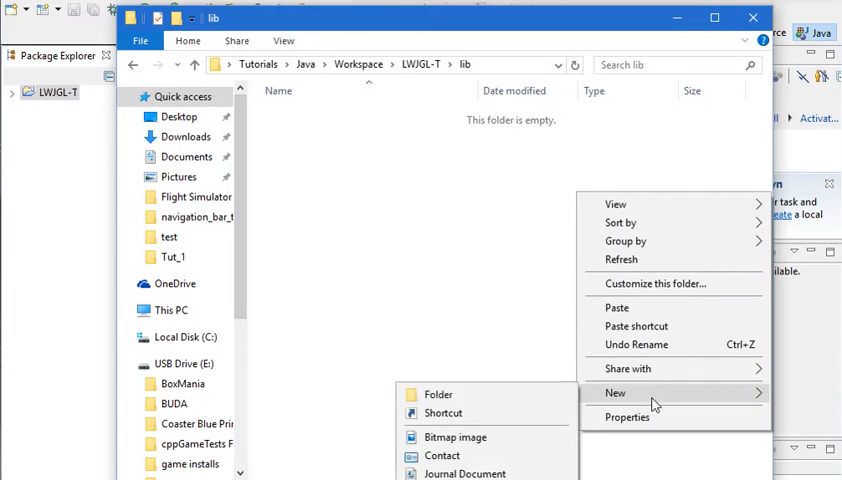
click(438, 394)
text(natives)
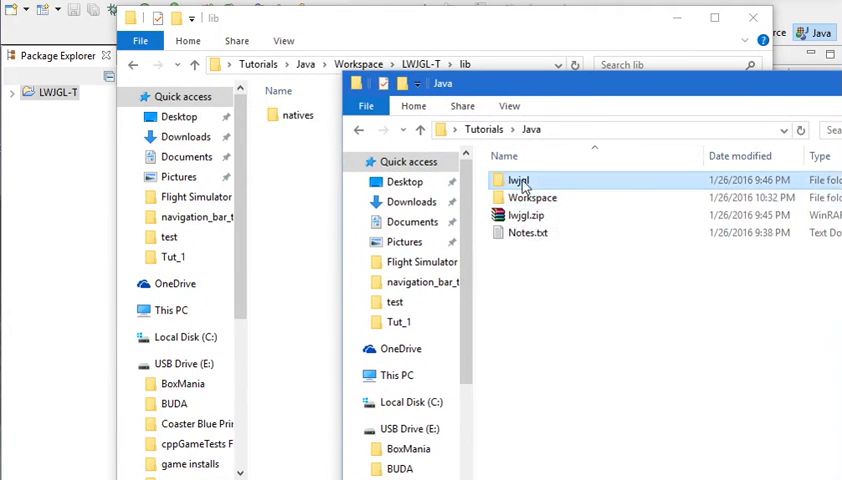
Browse into the downloaded lwjgl folder to reach its library files for copying.
double_click(516, 180)
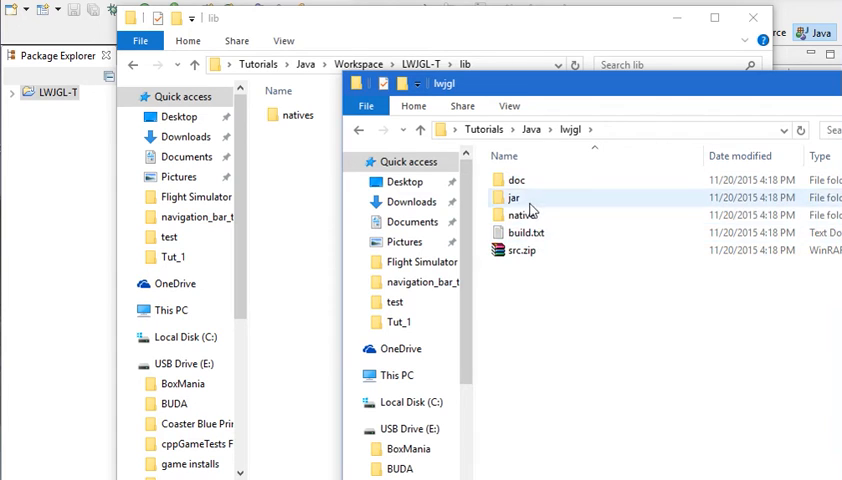
double_click(512, 196)
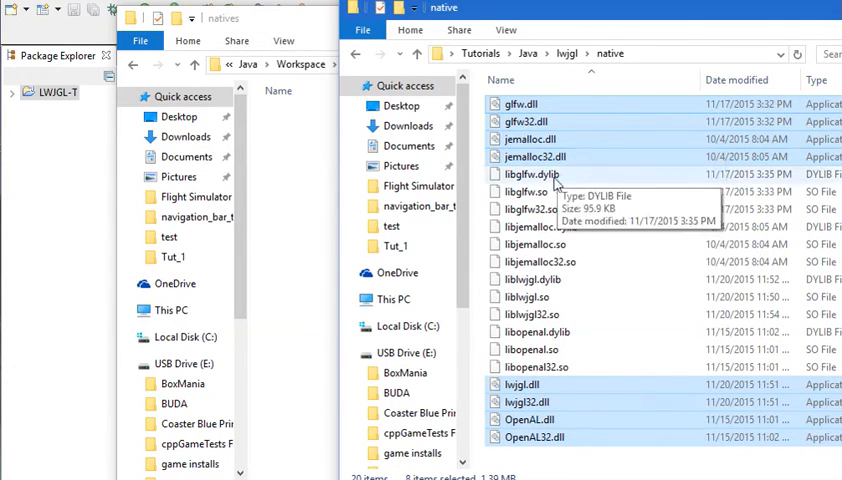
mouse_move(600, 104)
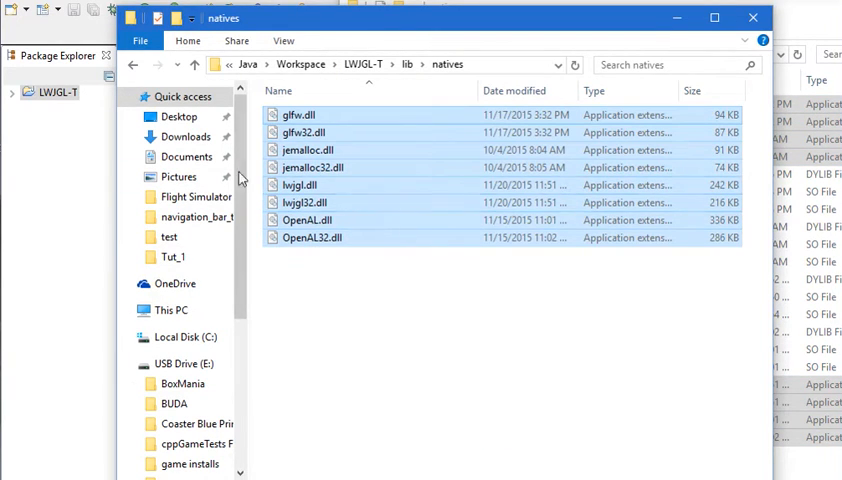
Refresh LWJGL-T and expand lib and natives to show lwjgl.jar and the DLLs.
click(752, 18)
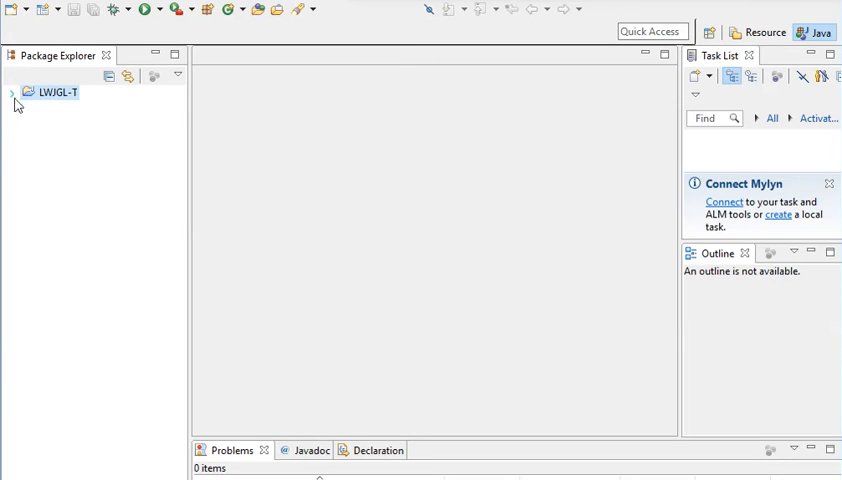
click(12, 92)
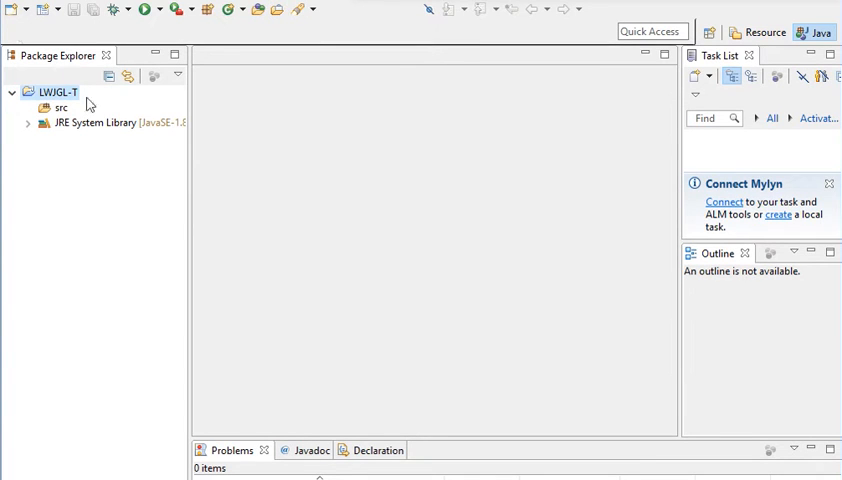
mouse_move(76, 164)
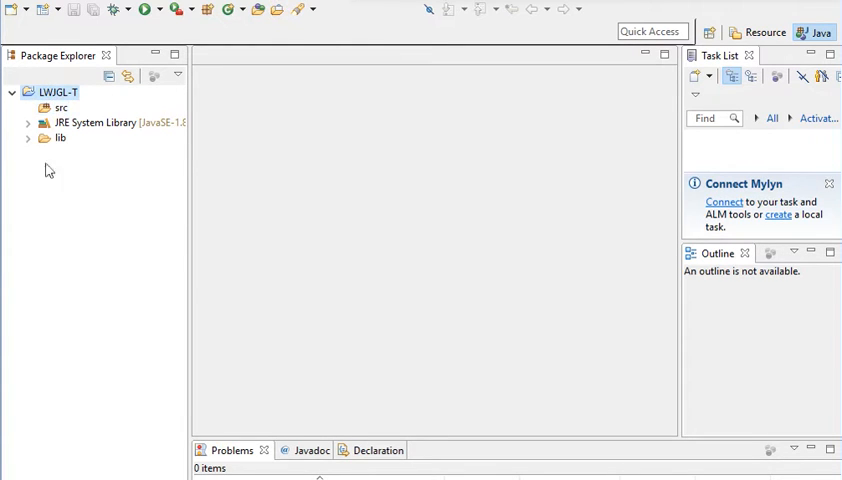
click(28, 136)
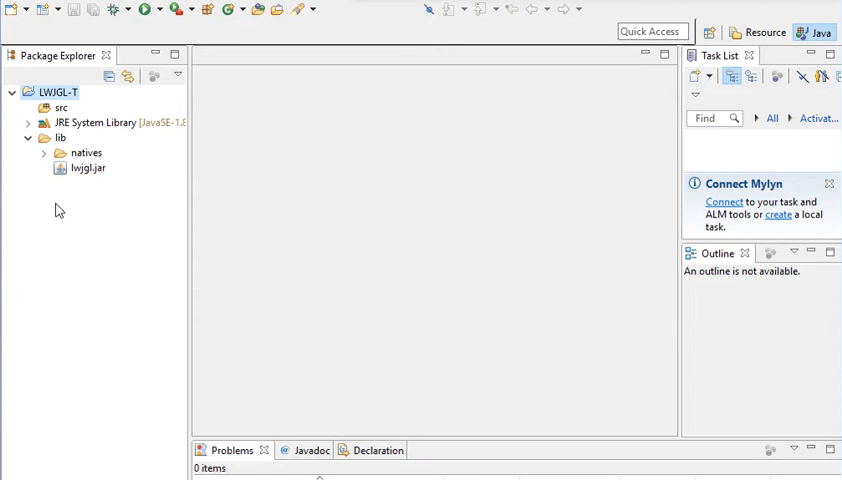
click(88, 168)
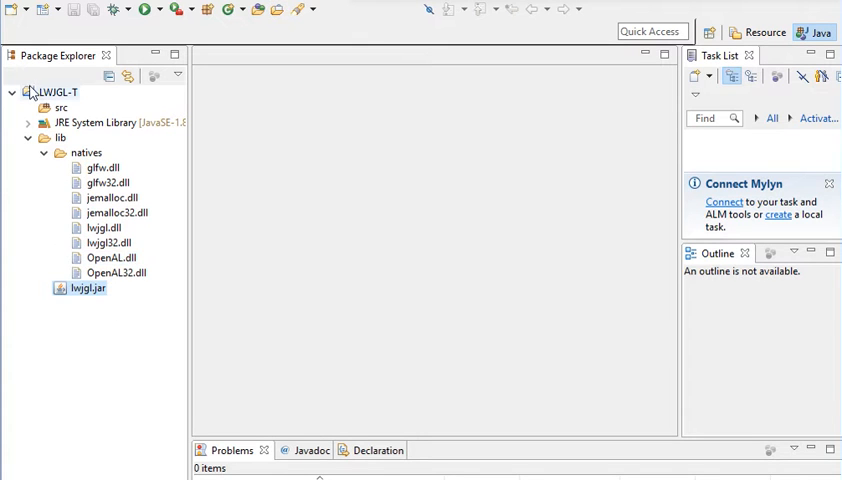
Show LWJGL-T's Properties on the Java Build Path Libraries list.
right_click(52, 92)
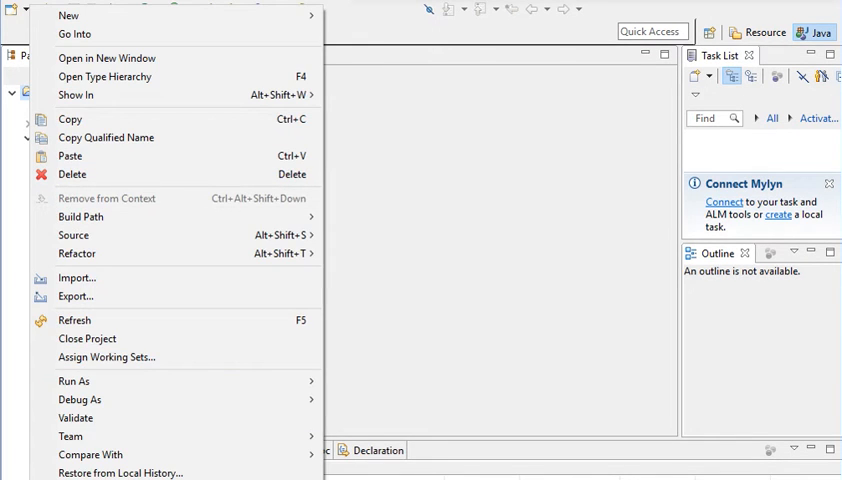
mouse_move(104, 76)
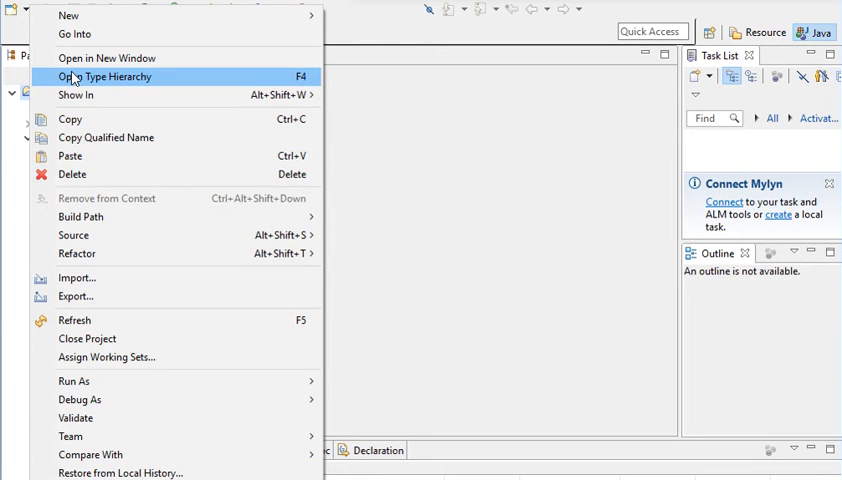
mouse_move(30, 128)
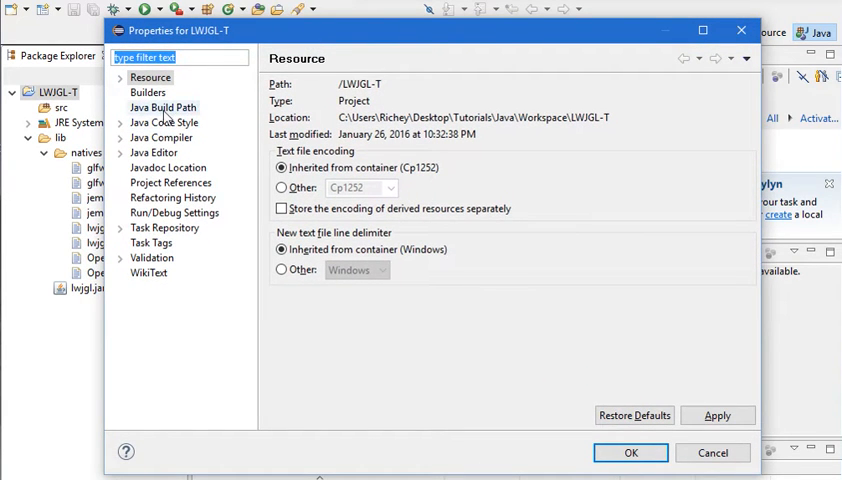
click(164, 108)
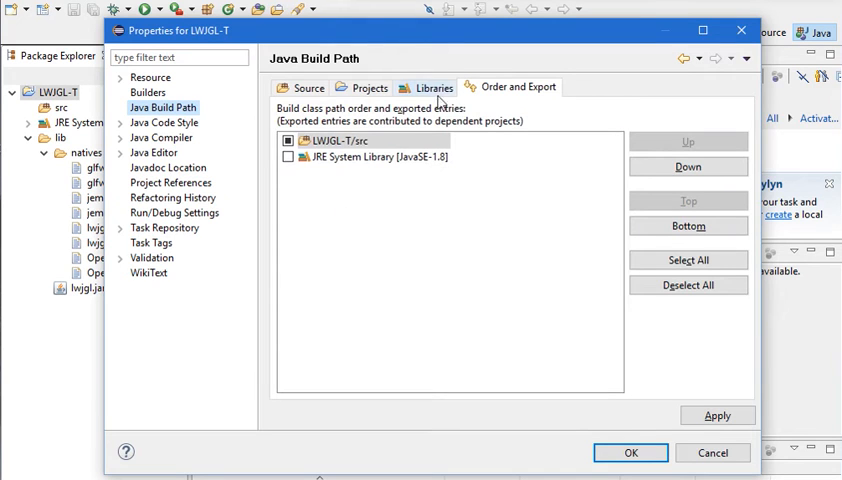
click(434, 88)
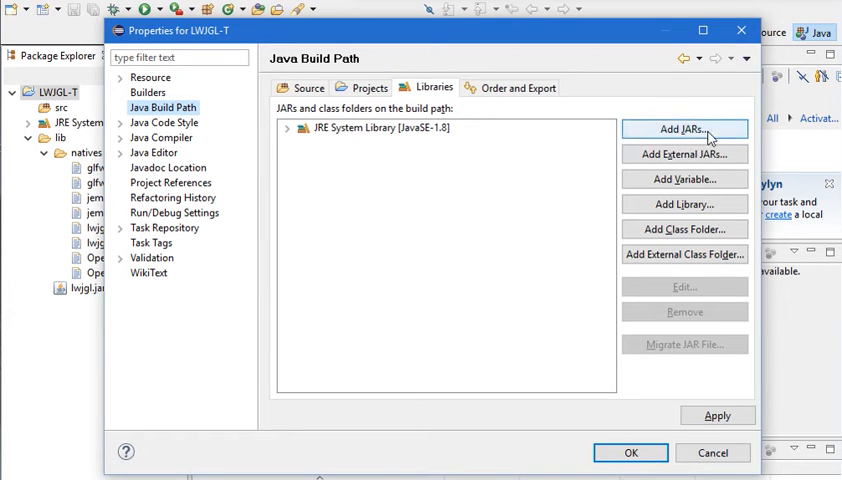
Add LWJGL-T/lib/lwjgl.jar to the project's build path libraries.
click(684, 128)
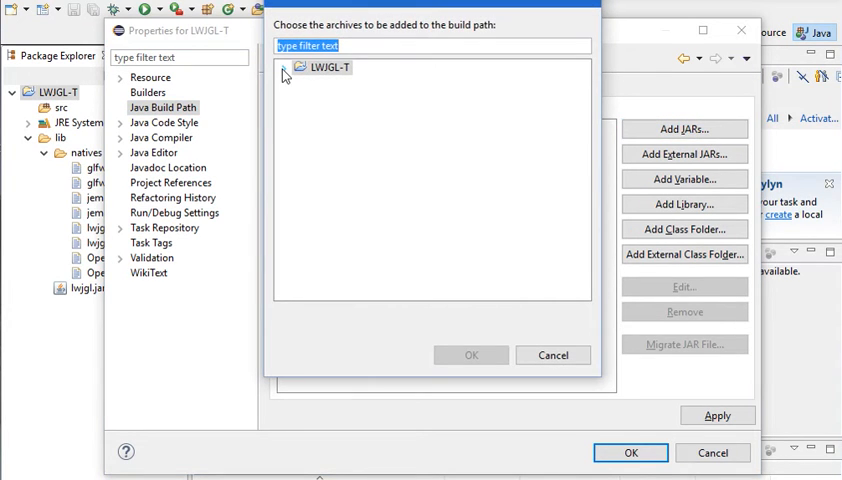
click(284, 68)
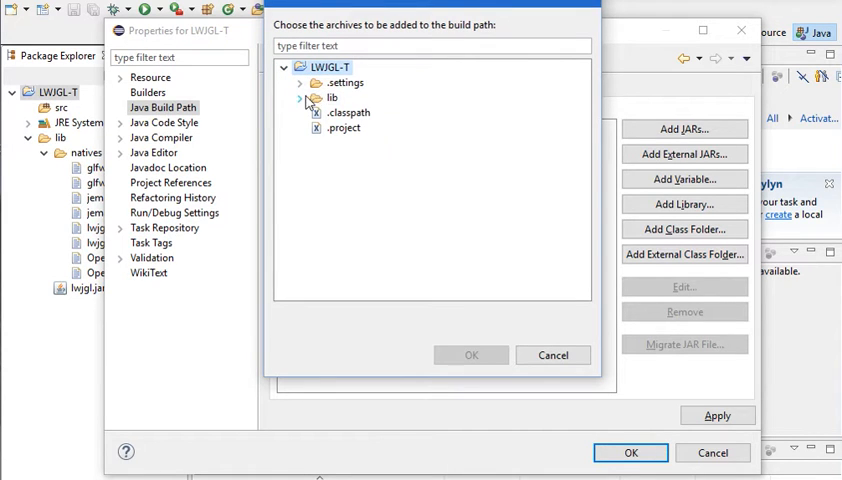
click(300, 98)
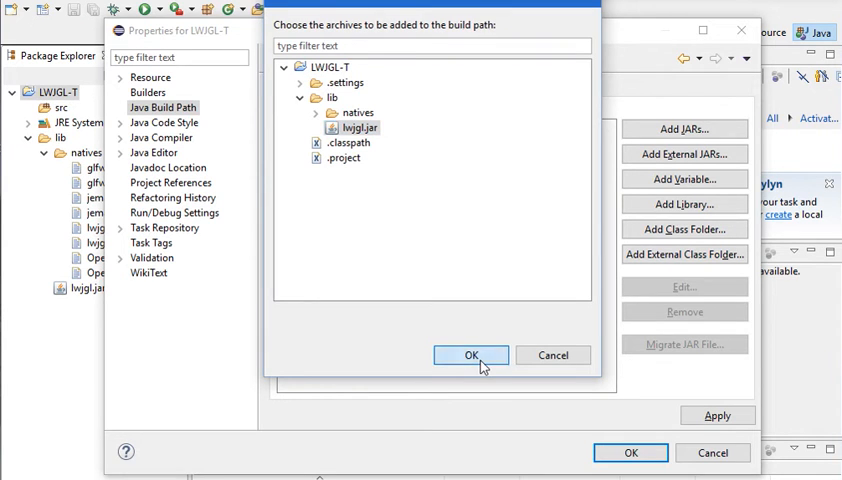
click(472, 356)
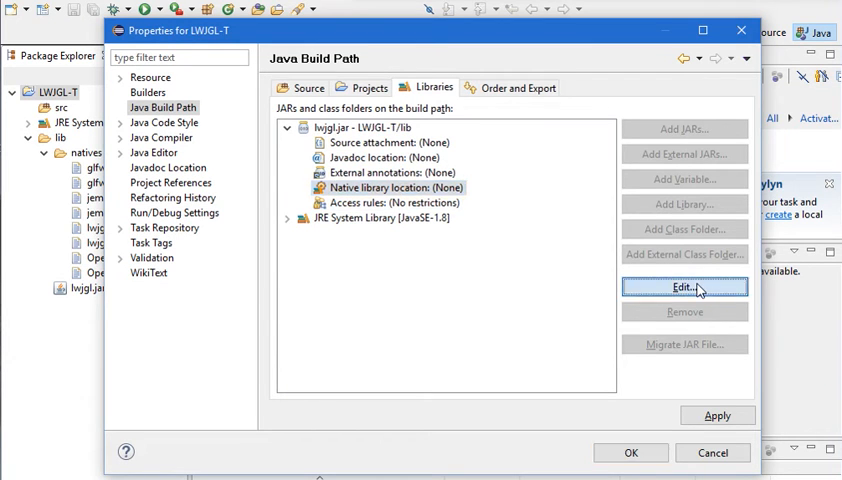
Set lwjgl.jar's native library location to LWJGL-T/lib/natives and apply the build path.
click(684, 288)
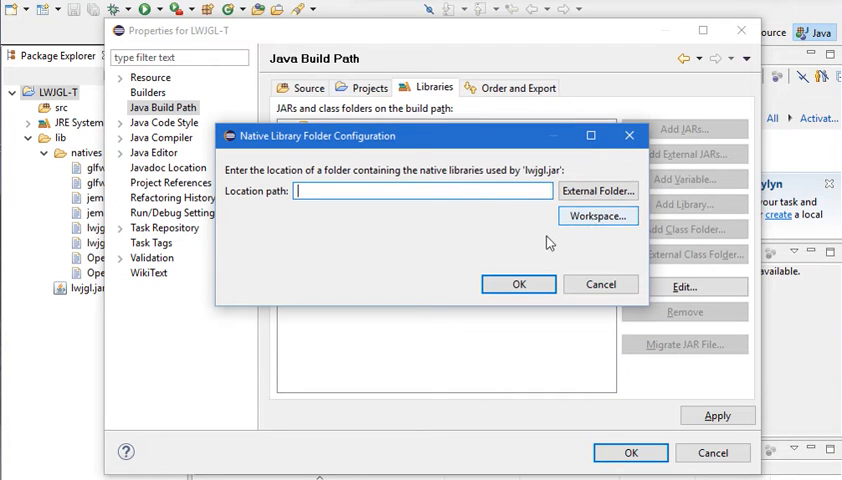
mouse_move(596, 192)
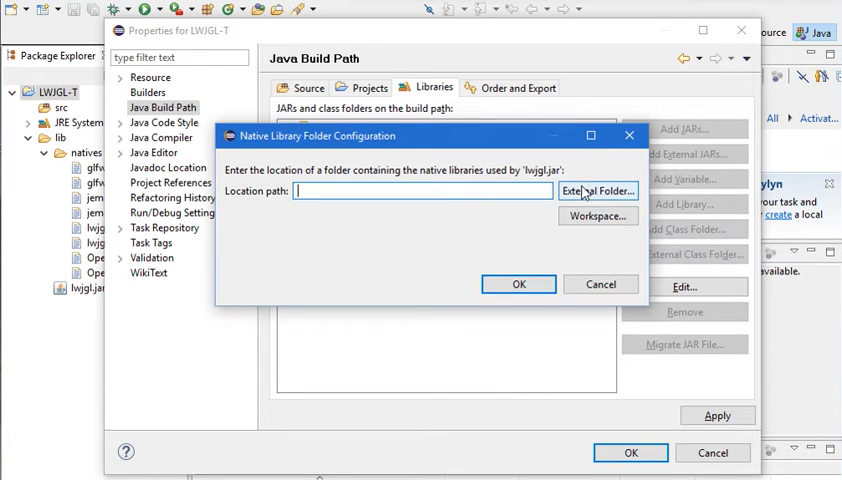
mouse_move(598, 216)
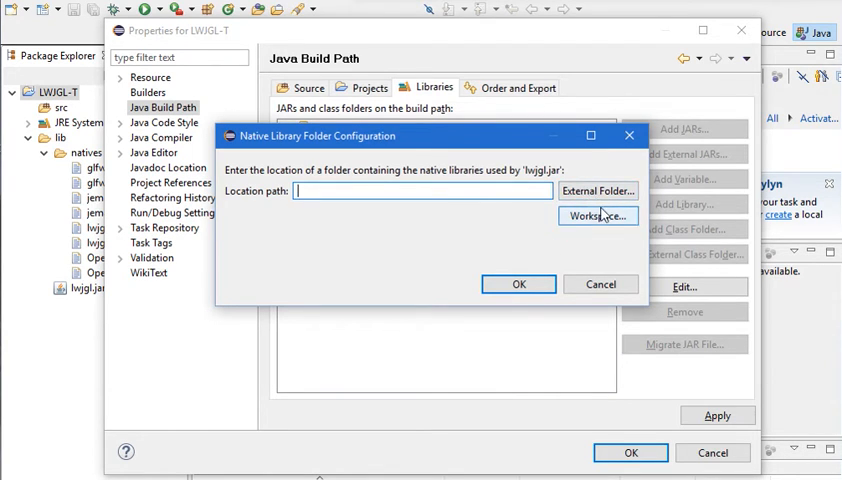
click(596, 216)
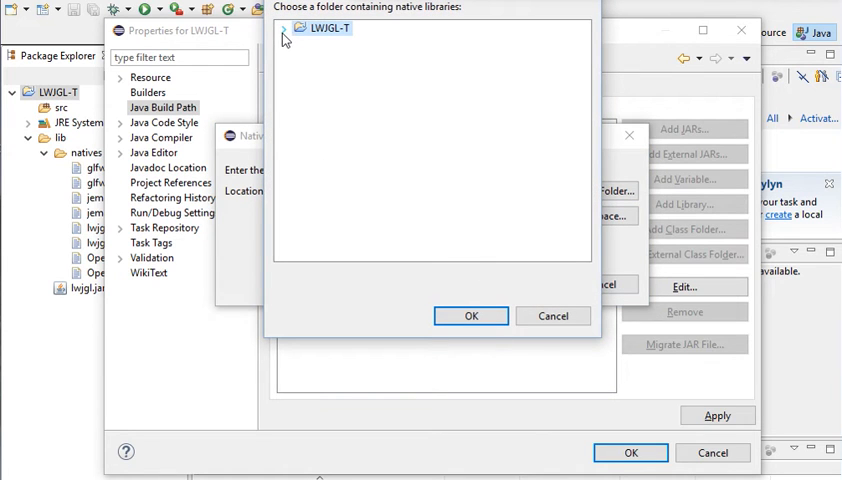
click(284, 28)
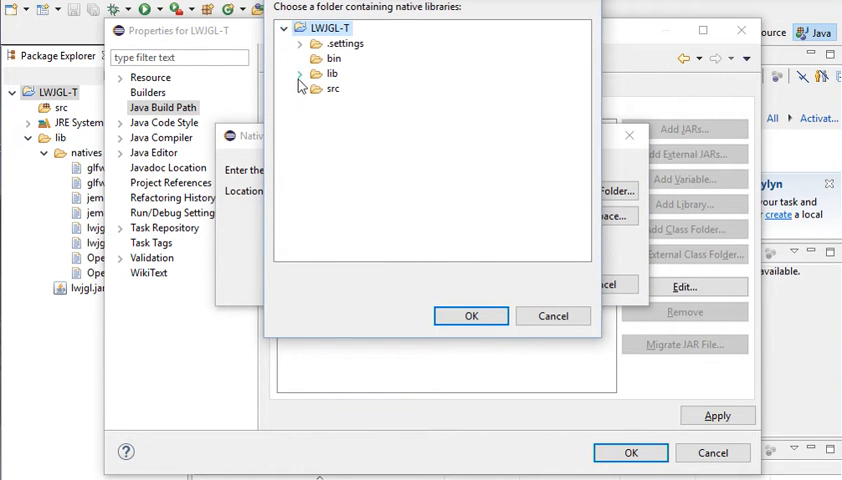
click(300, 72)
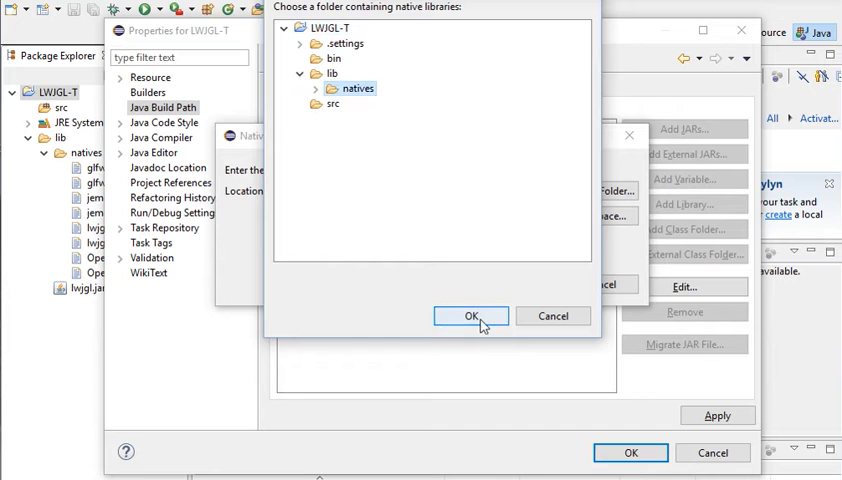
click(472, 316)
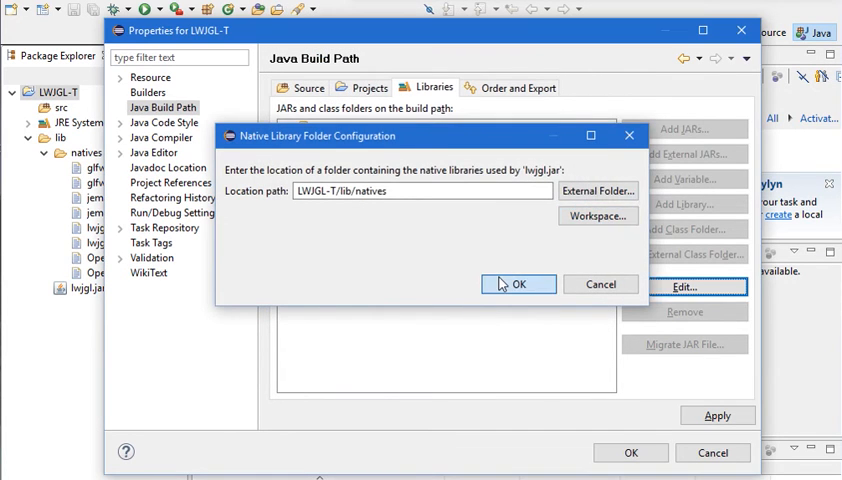
click(518, 284)
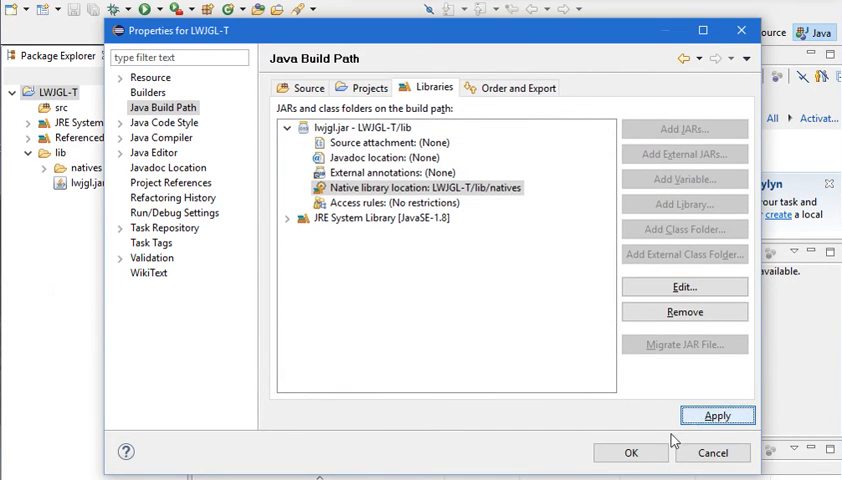
click(630, 452)
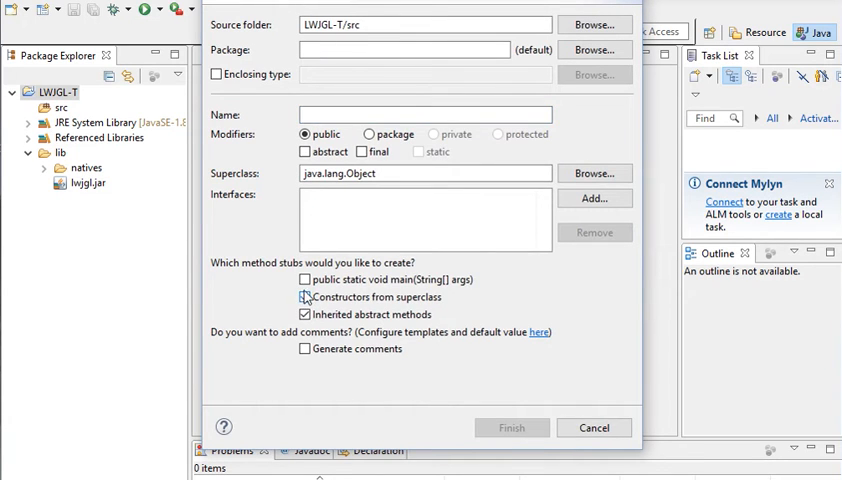
Create a public Main class in src with a main(String[] args) method stub.
click(304, 280)
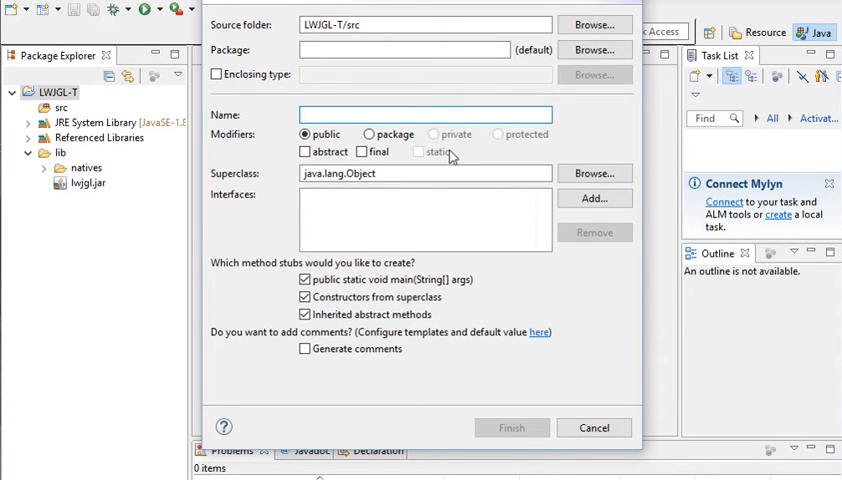
text(Ma)
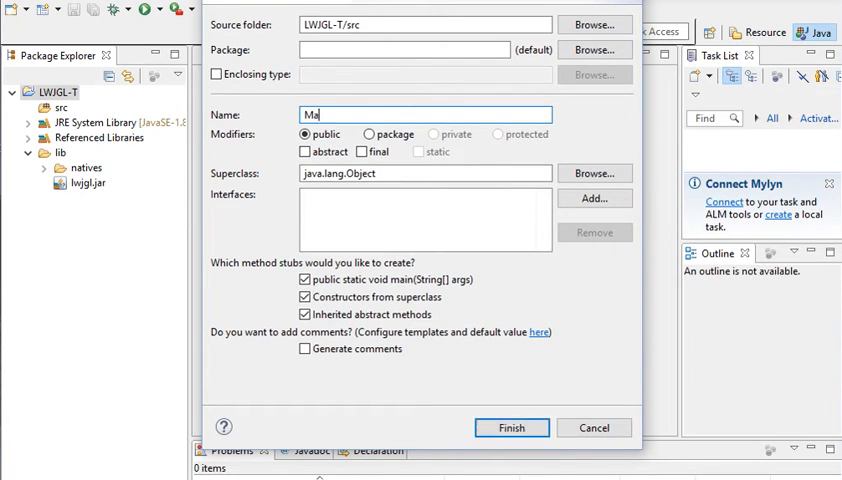
click(512, 428)
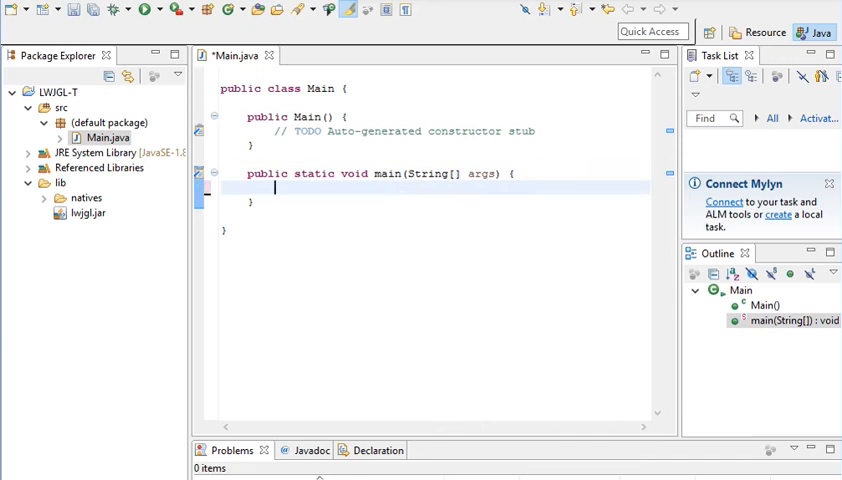
Instantiate the class in main with new Main();.
text(new Main)
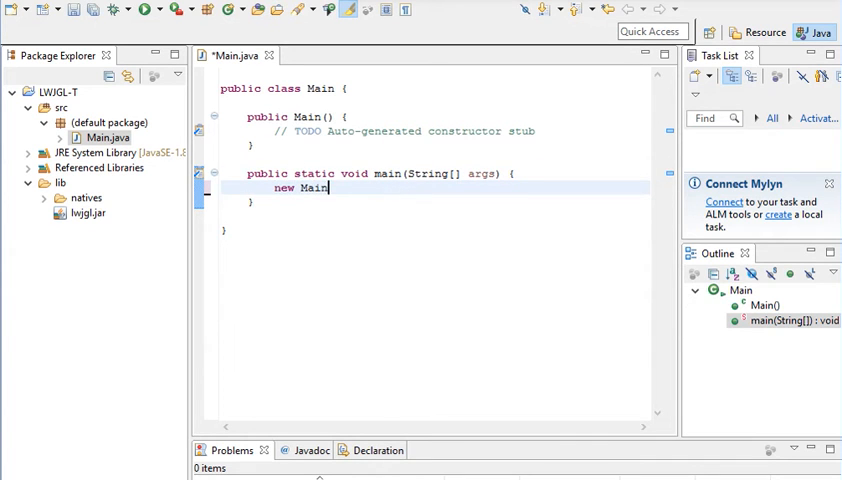
text(();)
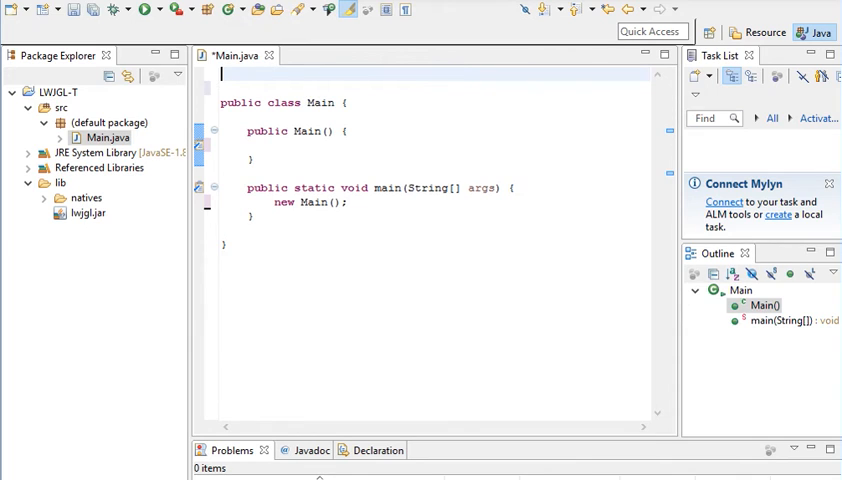
Add import static org.lwjgl.glfw.GLFW.*; at the top of Main.java.
text(import)
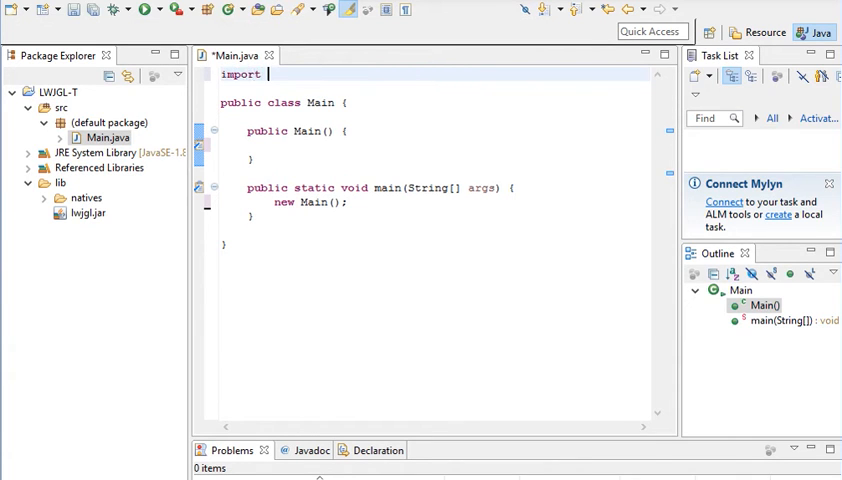
text(static o)
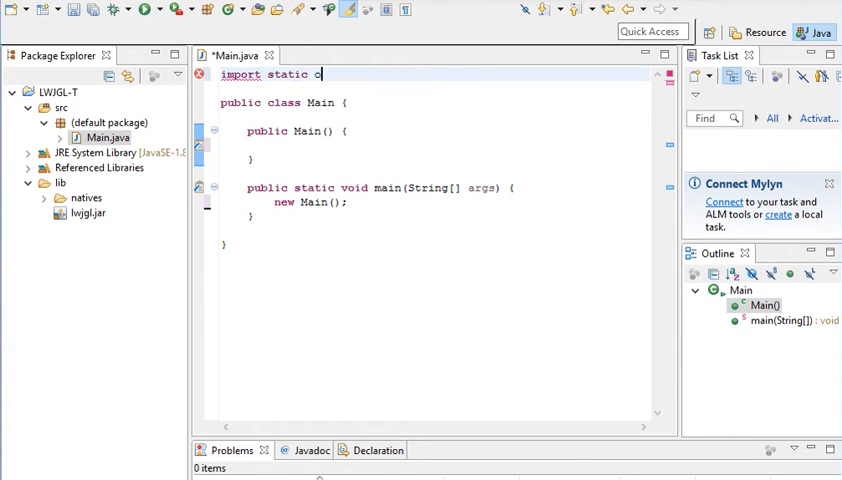
text(rg.lwjgl.)
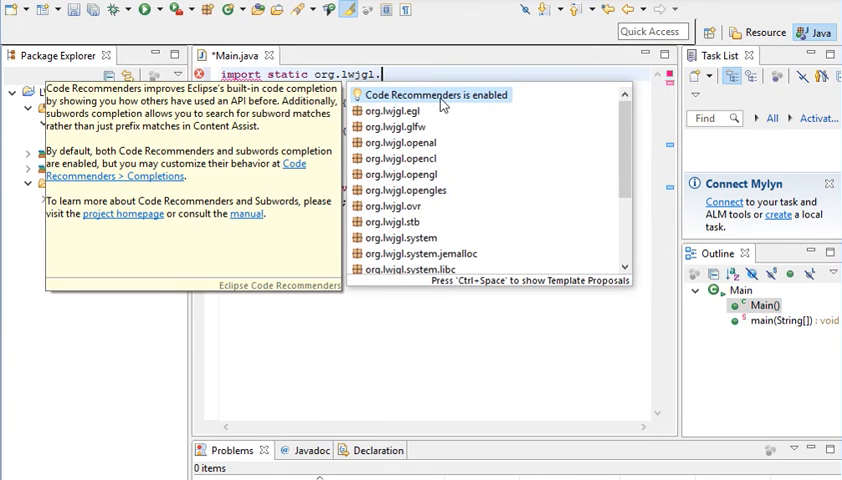
text(glfw)
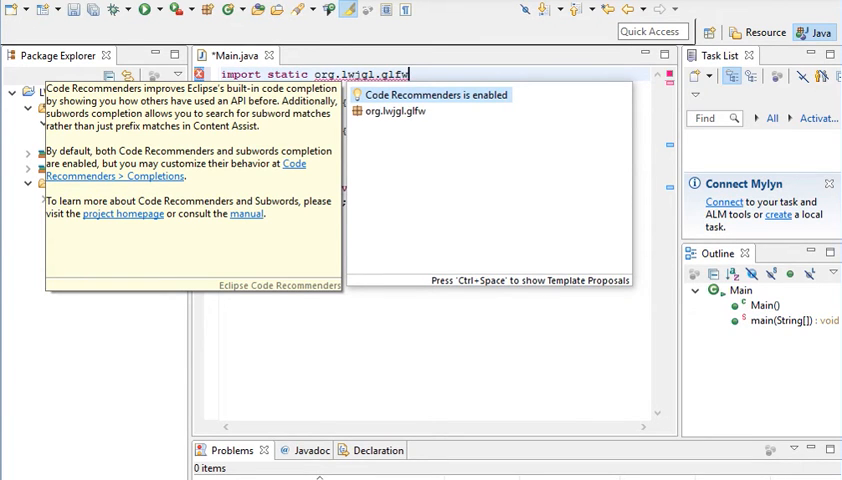
text(.G)
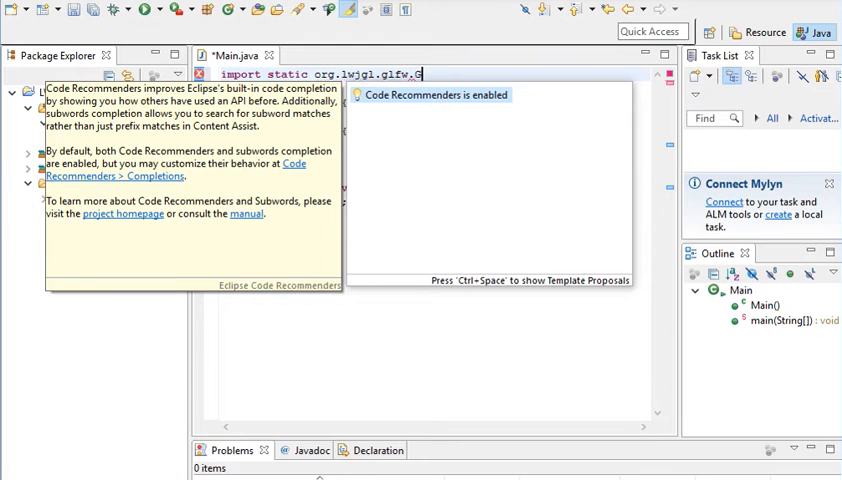
text(LFW.)
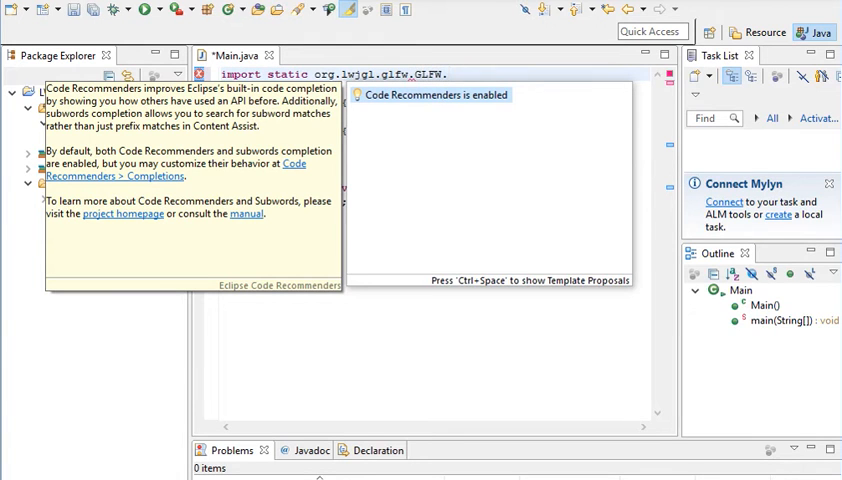
text(.*;)
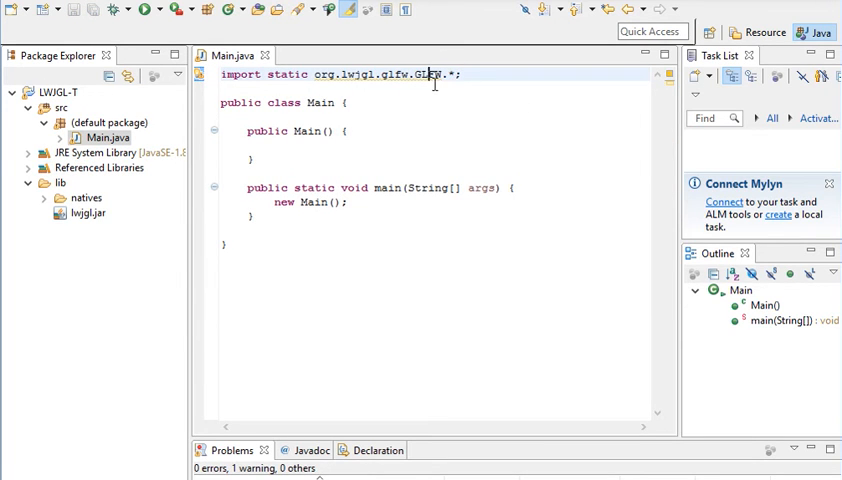
double_click(428, 74)
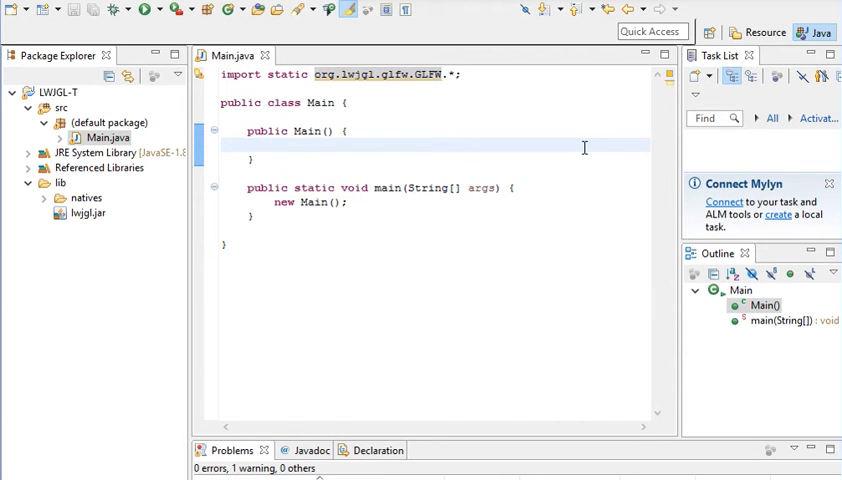
Call glfwInit() and create a 640 by 480 window titled "Window" stored in long win.
text(glfwIni)
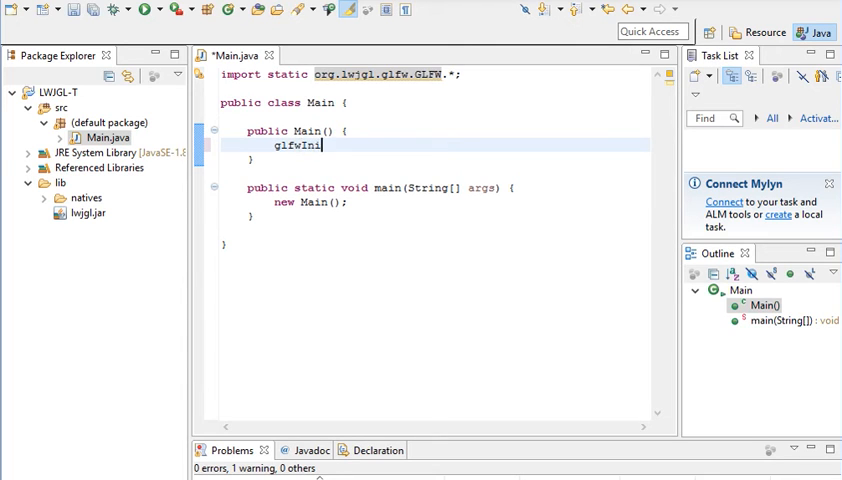
text(();)
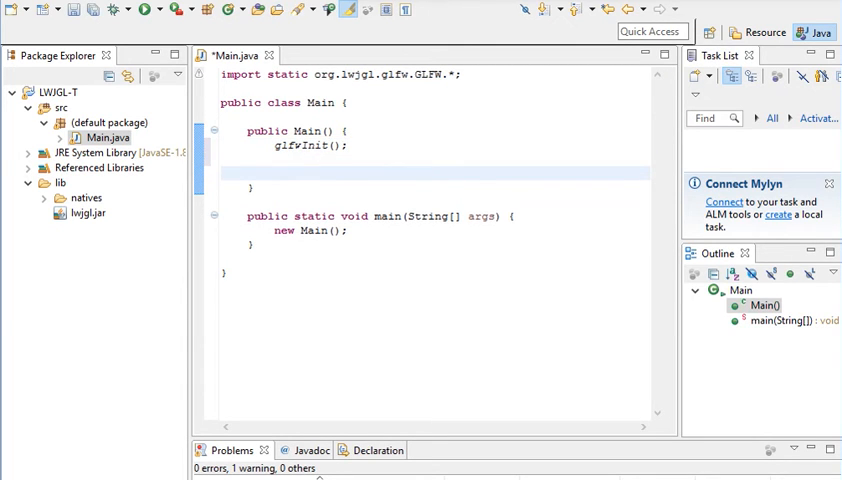
text(long)
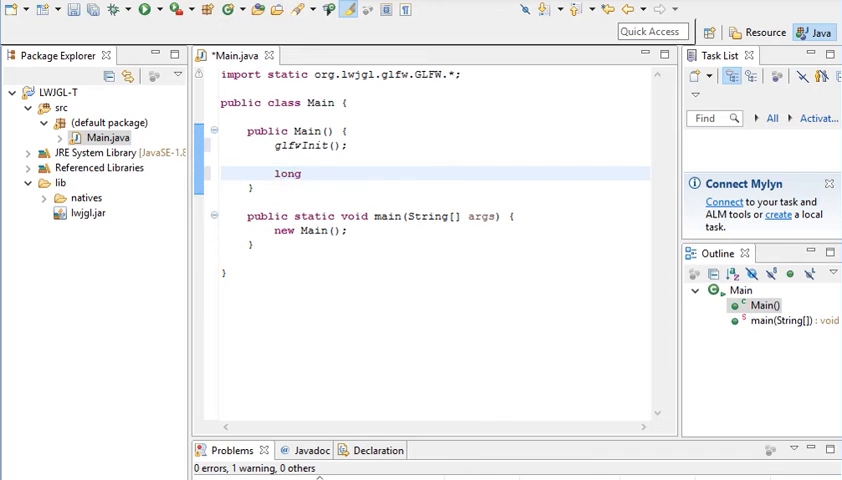
text(win =)
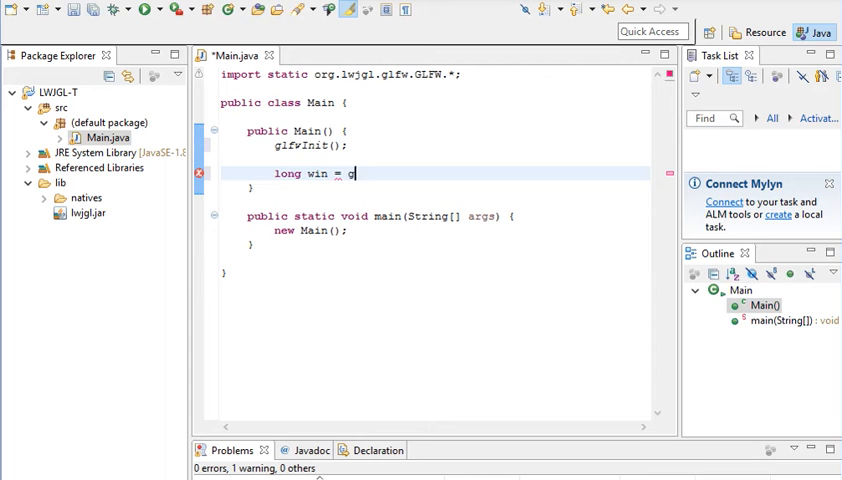
text(glfwCreateWindow(6, height, title, monitor, s)
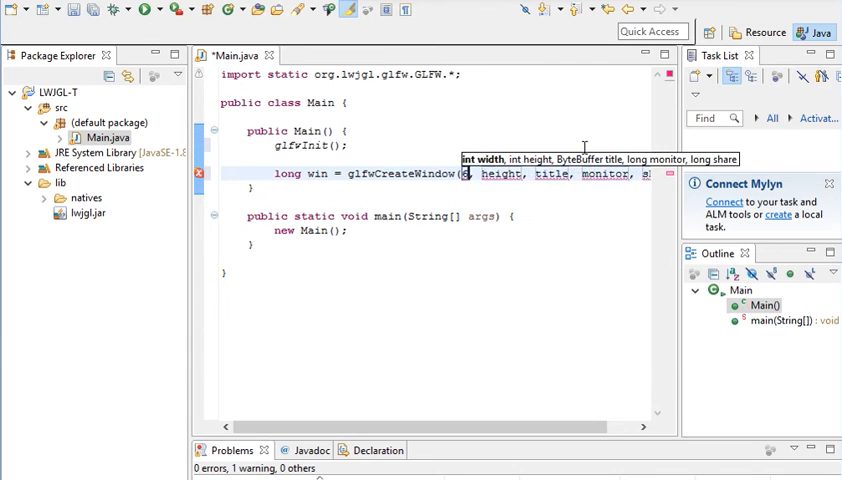
text(640, 480)
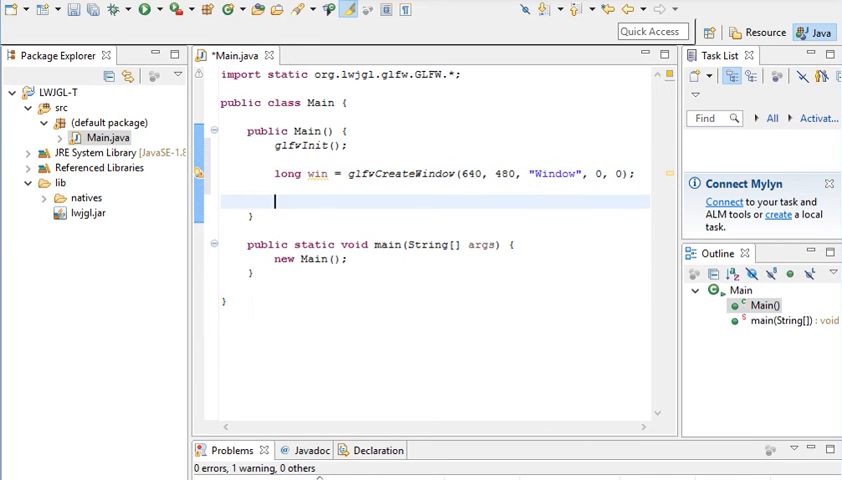
Show the window with glfwShowWindow(win) and save Main.java.
text(gl)
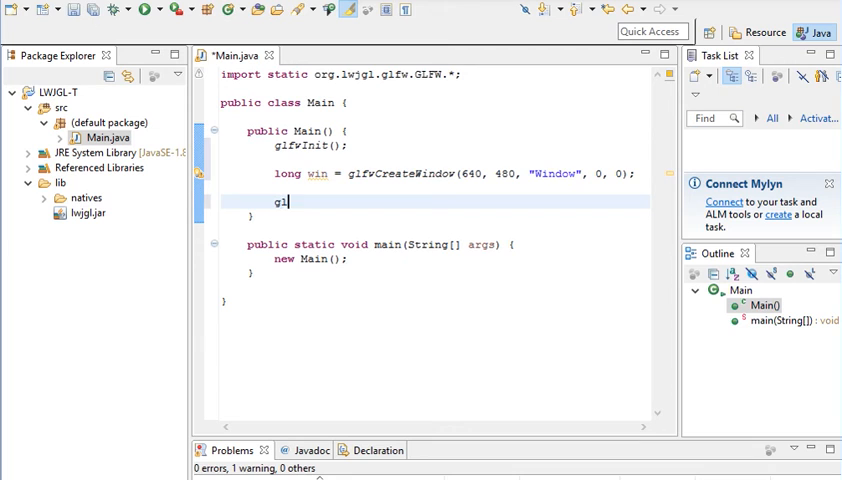
text(lfwShowWindow()
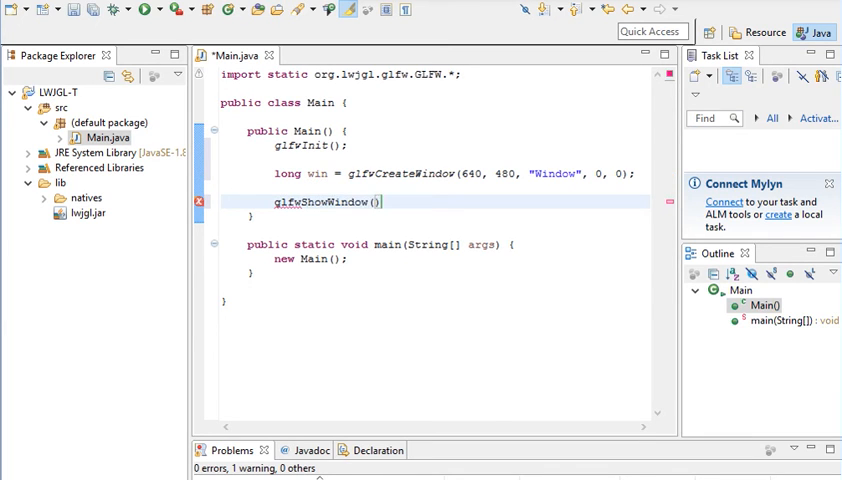
text(win)
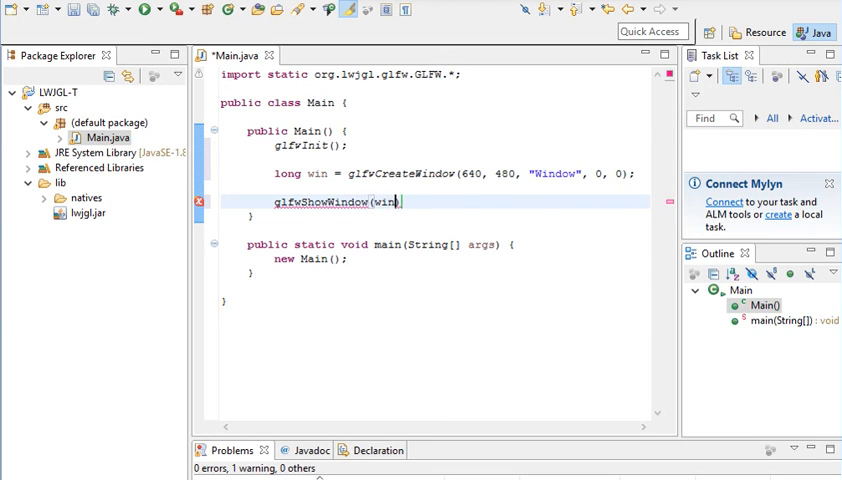
text();)
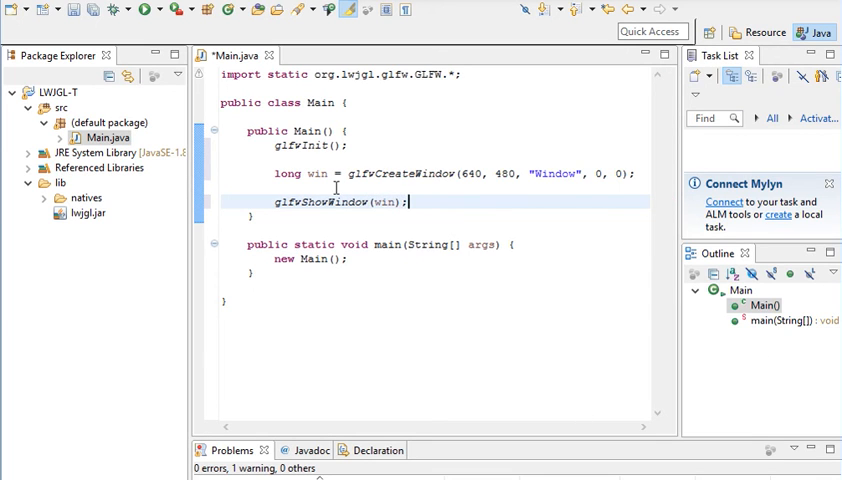
key(ctrl+s)
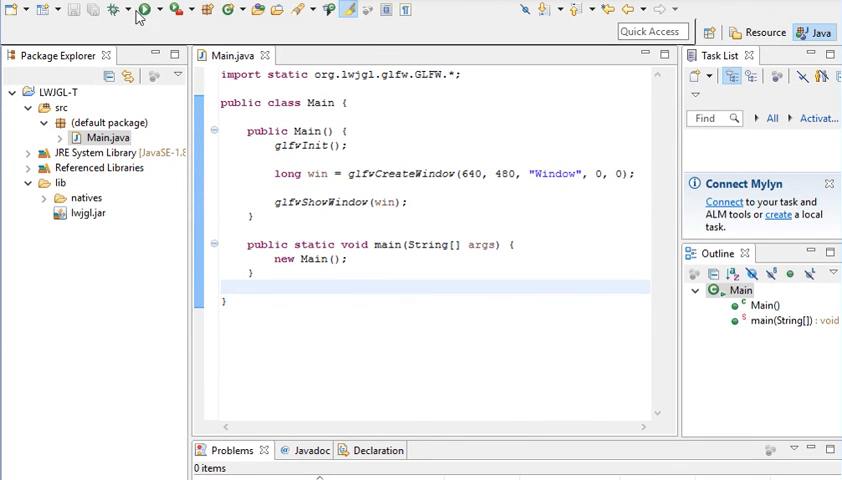
mouse_move(142, 10)
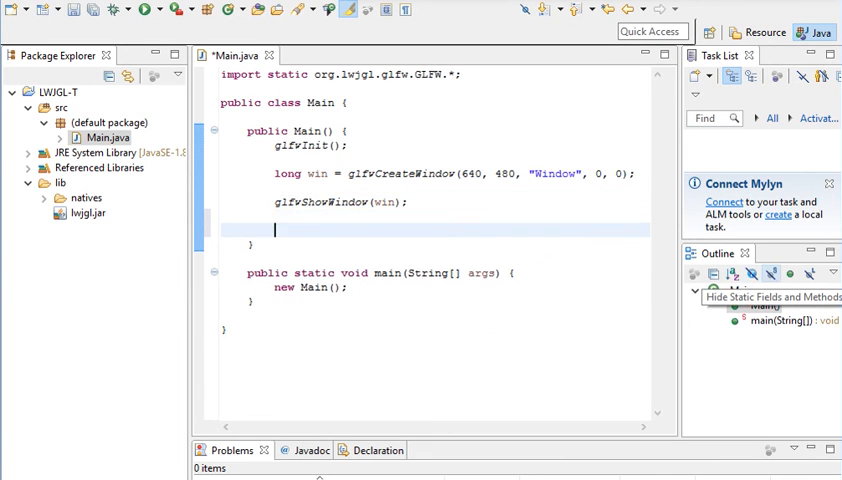
Loop on glfwPollEvents() while glfwWindowShouldClose(win) != 1.
text(while()
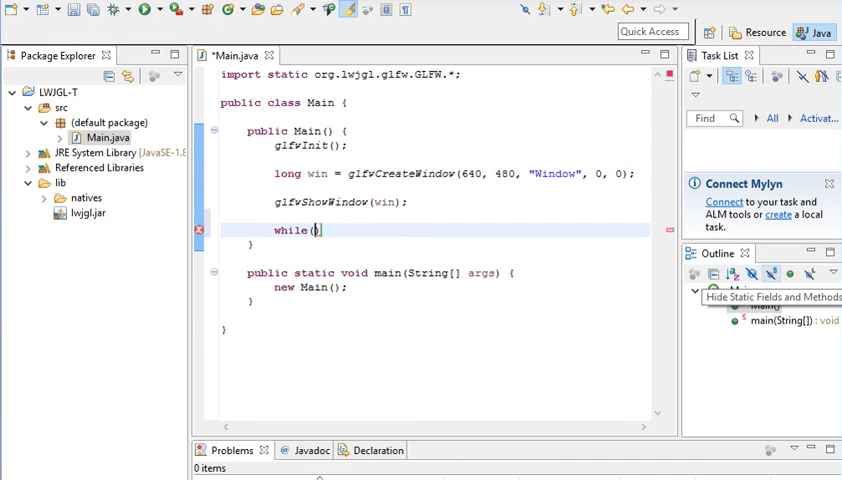
text(glfwWind)
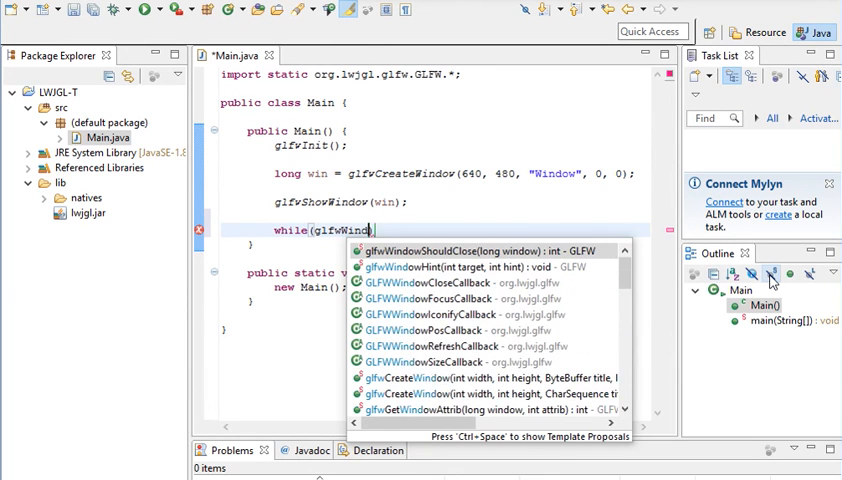
text(ShouldClose(win)
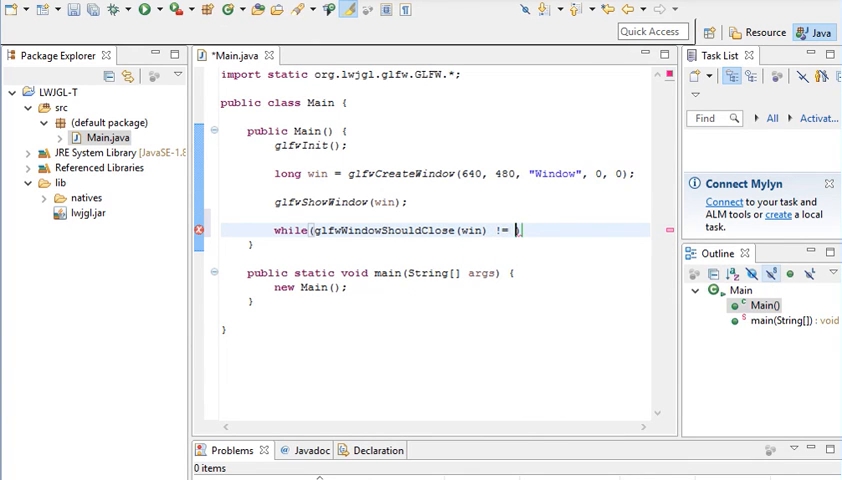
text(1))
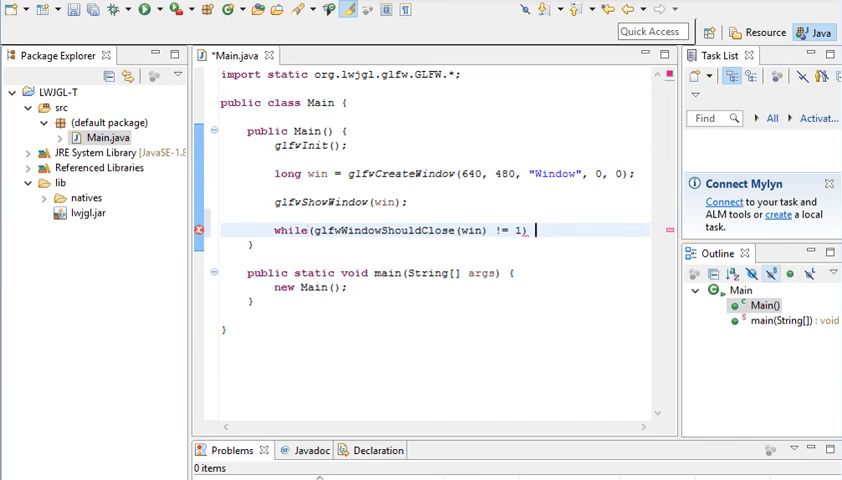
text({)
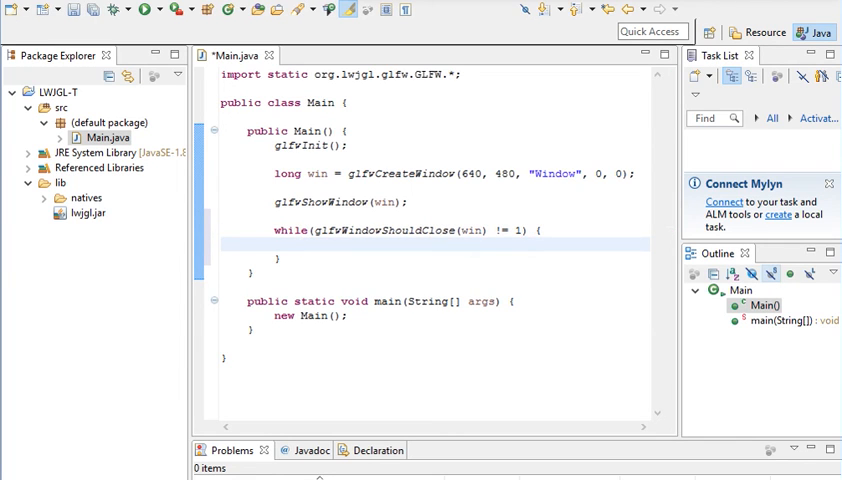
text(glfw)
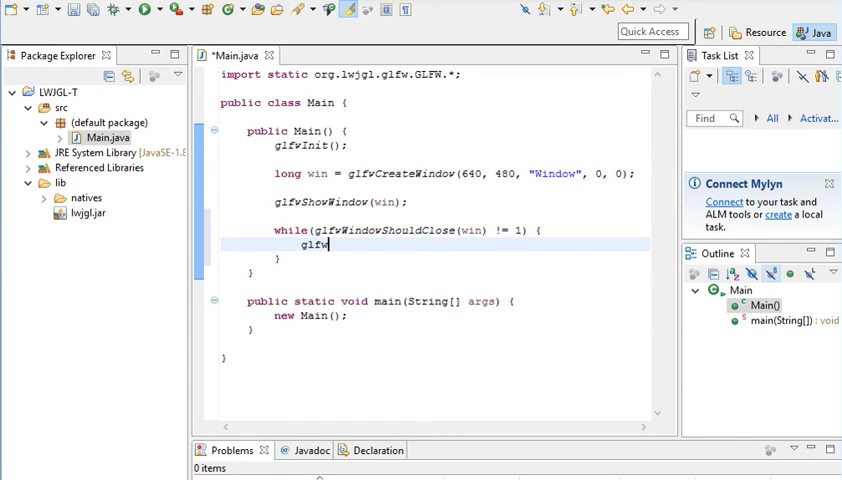
text(PollEvents())
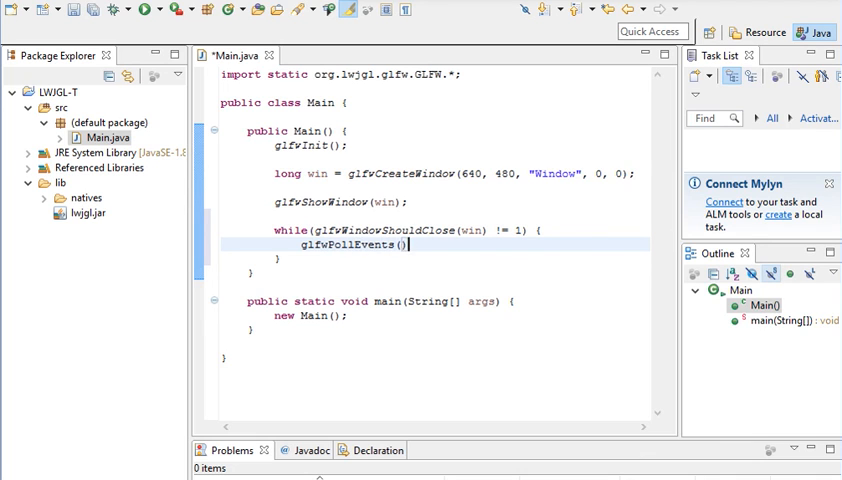
text(;)
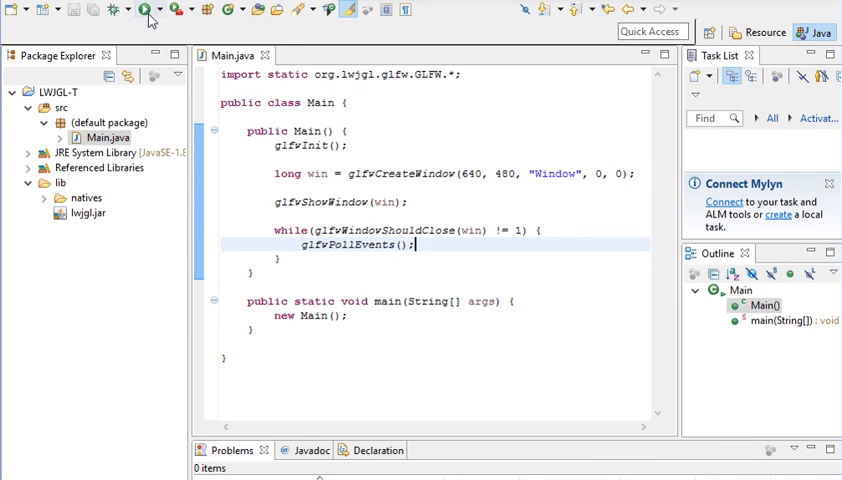
Run Main so the GLFW window opens and stays on screen.
click(148, 8)
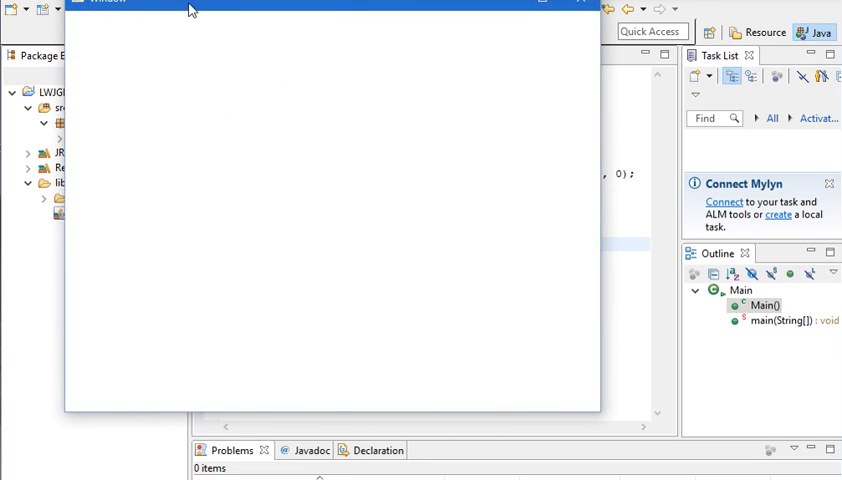